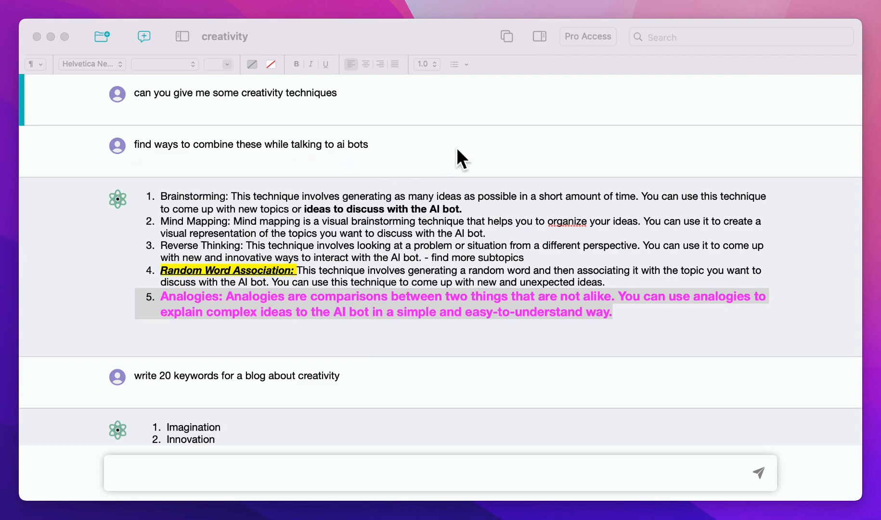
pyautogui.moveTo(293, 98)
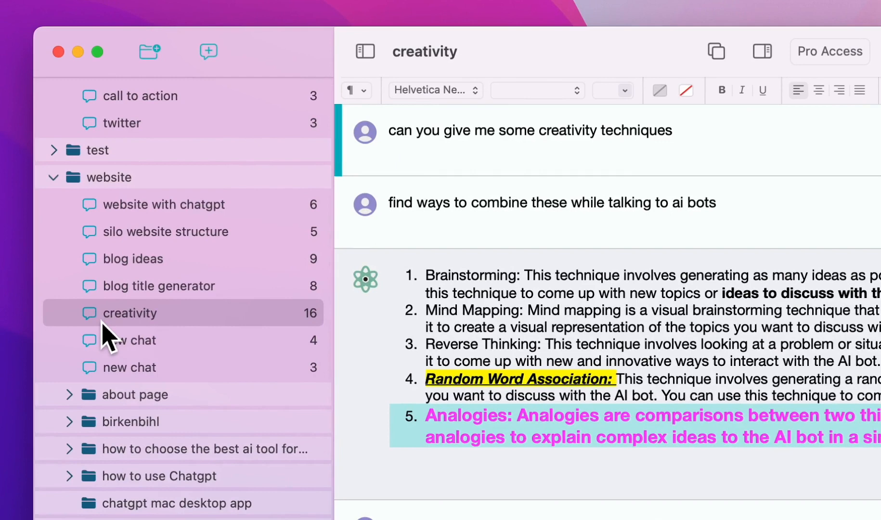
# Duplicate the creativity chat from its sidebar context menu, creating 'creativity Copy'
pyautogui.rightClick(129, 313)
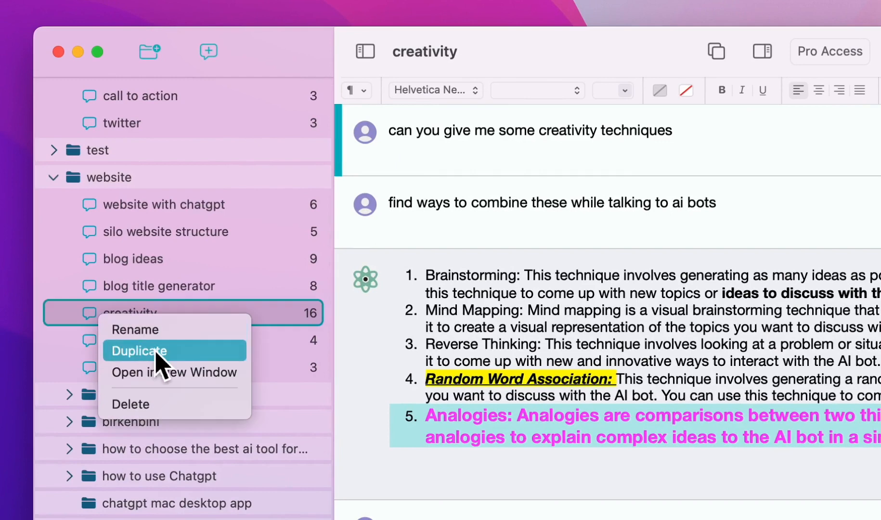
pyautogui.click(138, 351)
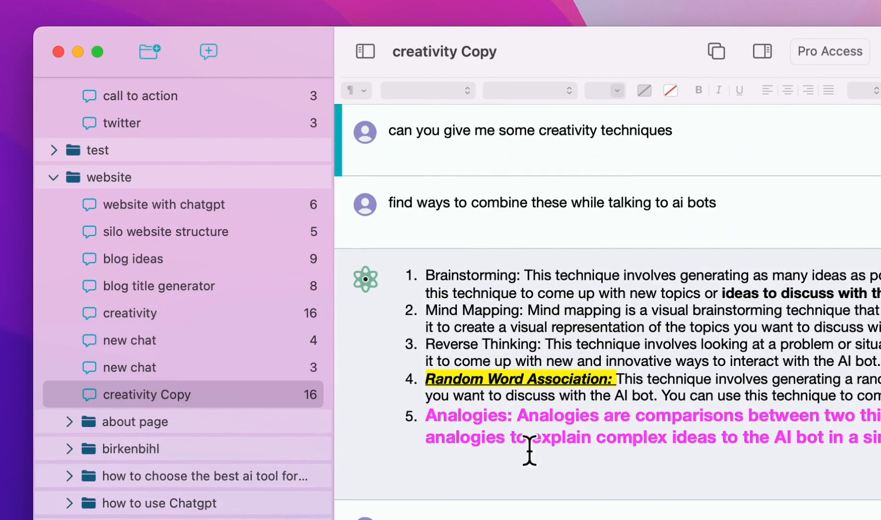
pyautogui.scroll(-3)
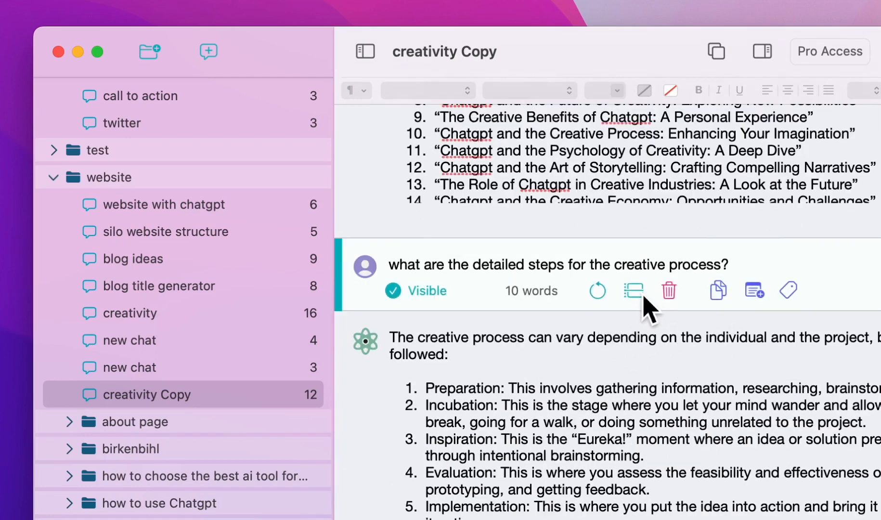
pyautogui.moveTo(633, 291)
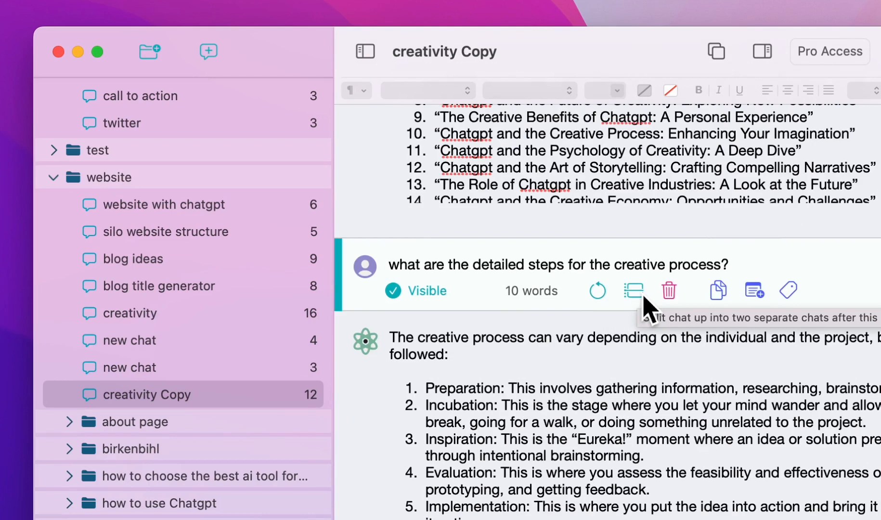
pyautogui.moveTo(645, 311)
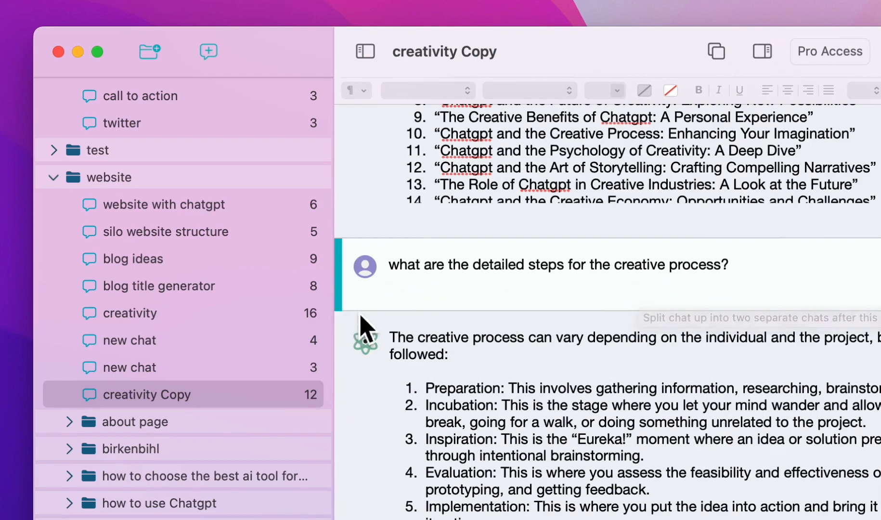
pyautogui.moveTo(547, 306)
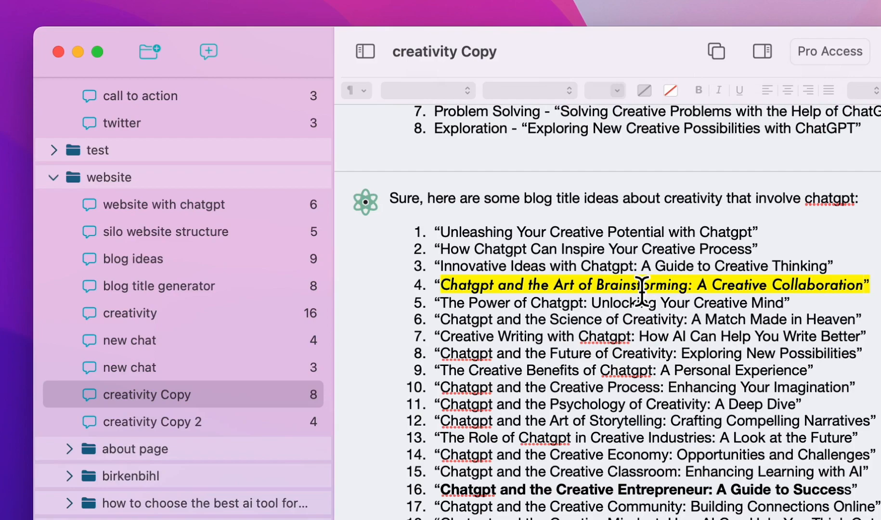
# Open 'creativity Copy 2', showing its four creative-process messages
pyautogui.click(153, 421)
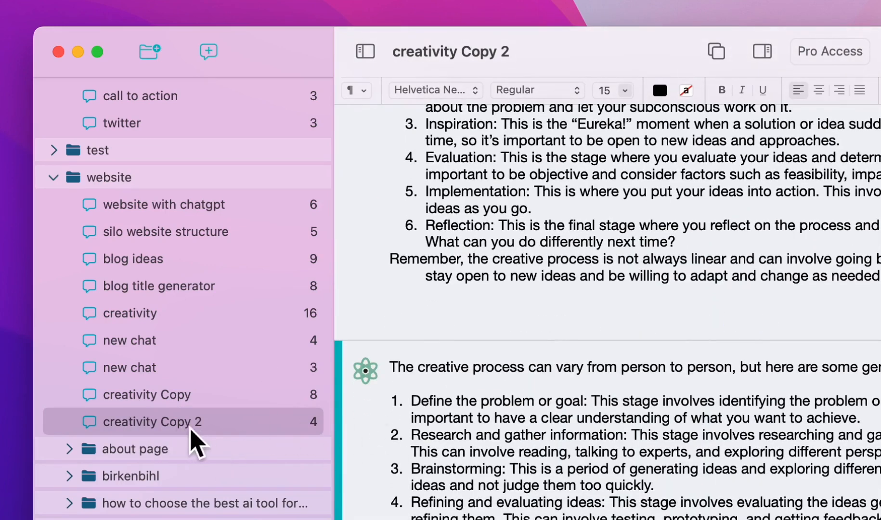
# Rename 'creativity Copy 2' to 'creativity - process' and go back to 'creativity Copy'
pyautogui.doubleClick(159, 422)
pyautogui.write('- process')
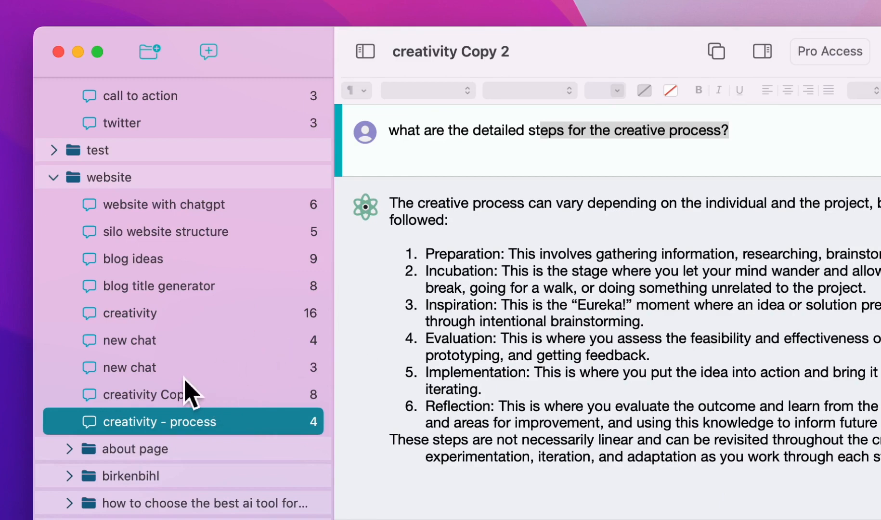
pyautogui.click(152, 394)
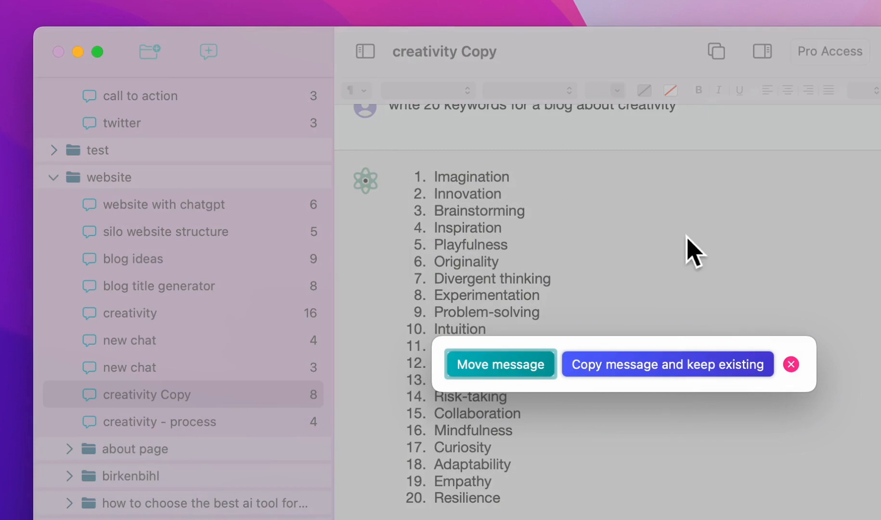
pyautogui.moveTo(723, 396)
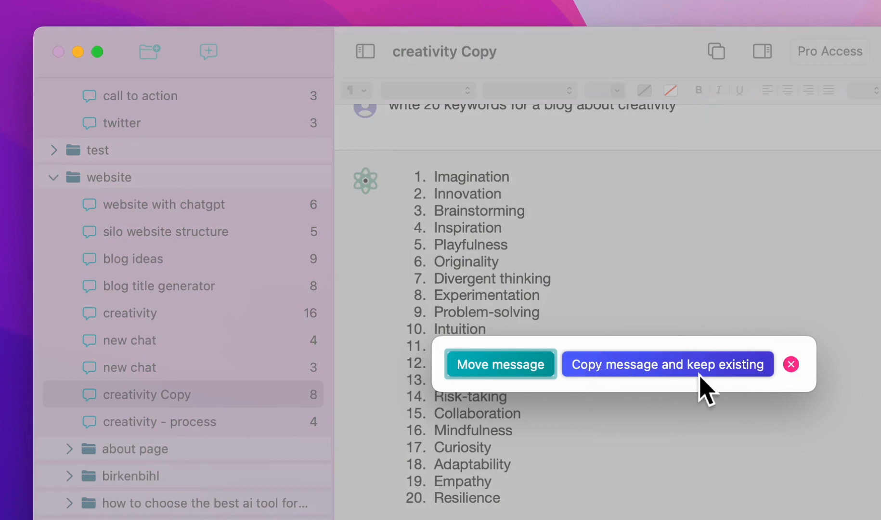
# Copy the 20-keyword list message into 'creativity - process', keeping the original in place
pyautogui.click(666, 364)
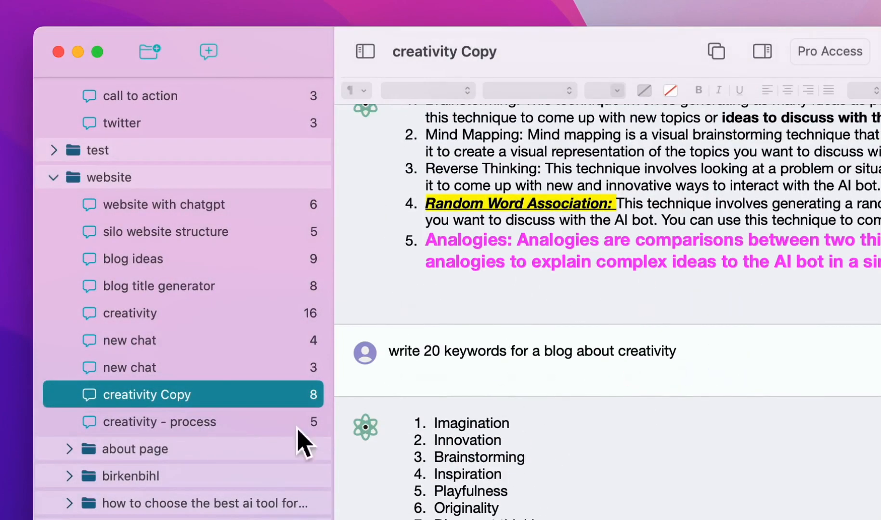
# Reopen the original 'creativity' chat, whose keyword message now shows a 'keyword list' tag
pyautogui.click(161, 422)
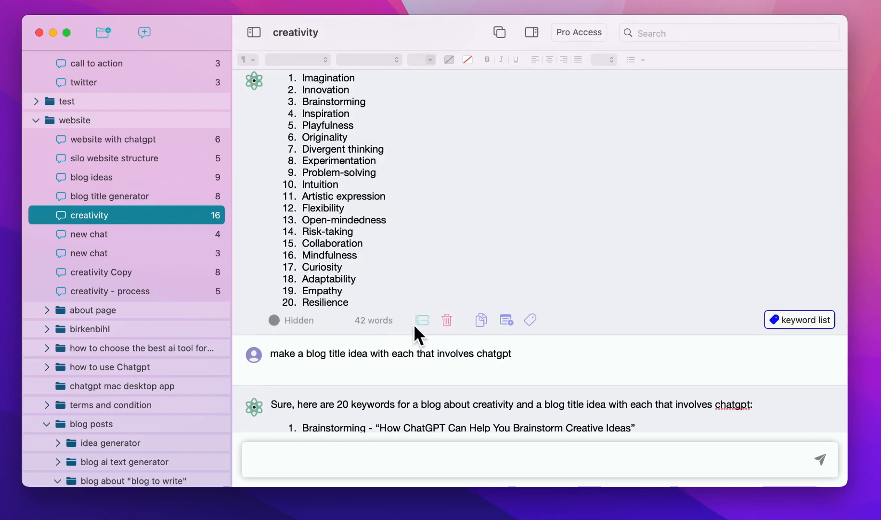
pyautogui.moveTo(468, 392)
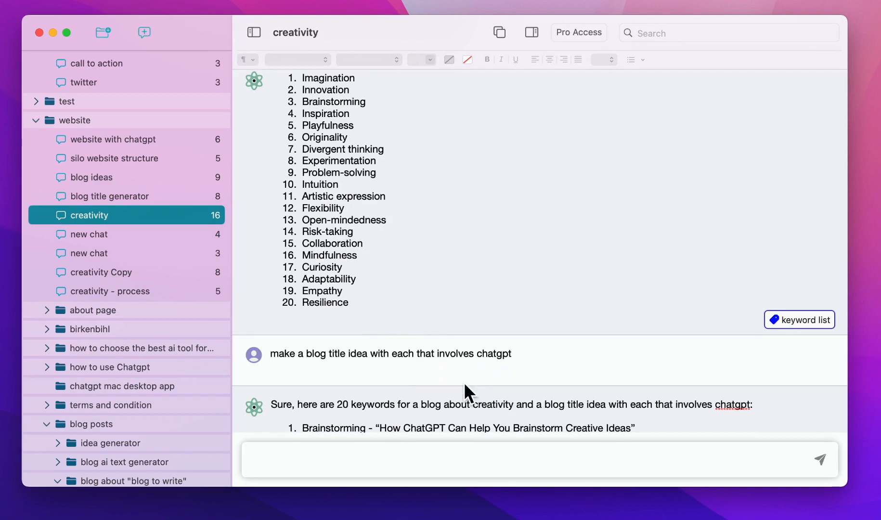
pyautogui.moveTo(469, 199)
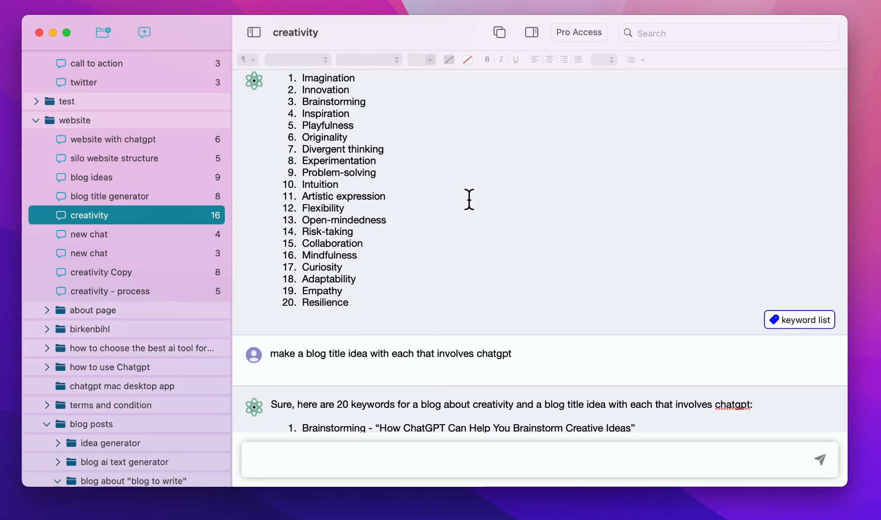
pyautogui.moveTo(379, 265)
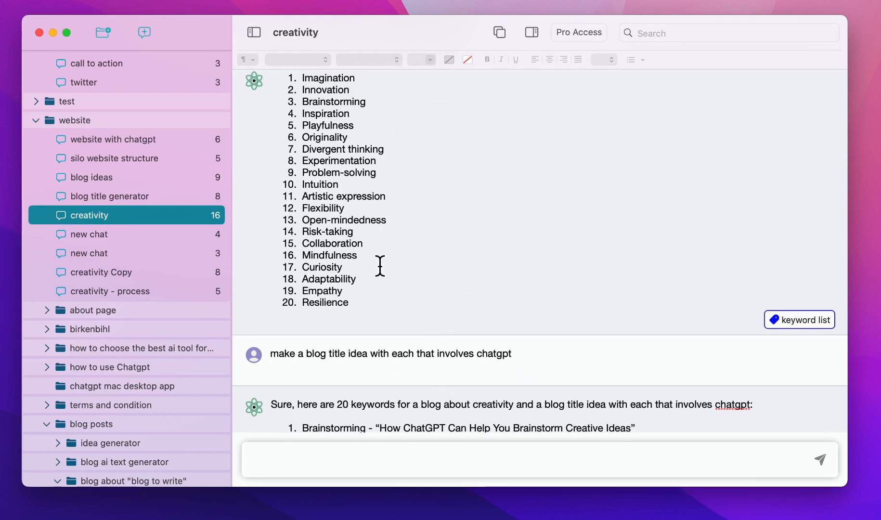